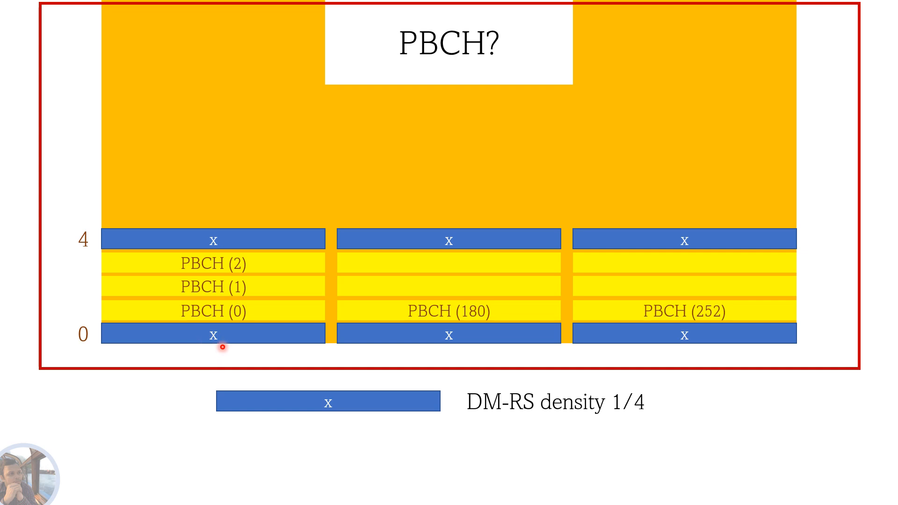
{"action": "mouse_move", "coordinate": [193, 263]}
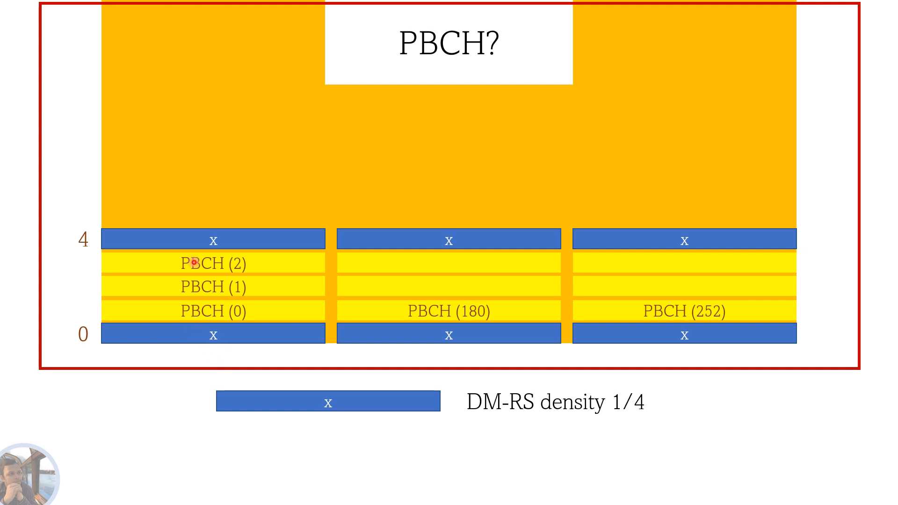
{"action": "mouse_move", "coordinate": [225, 361]}
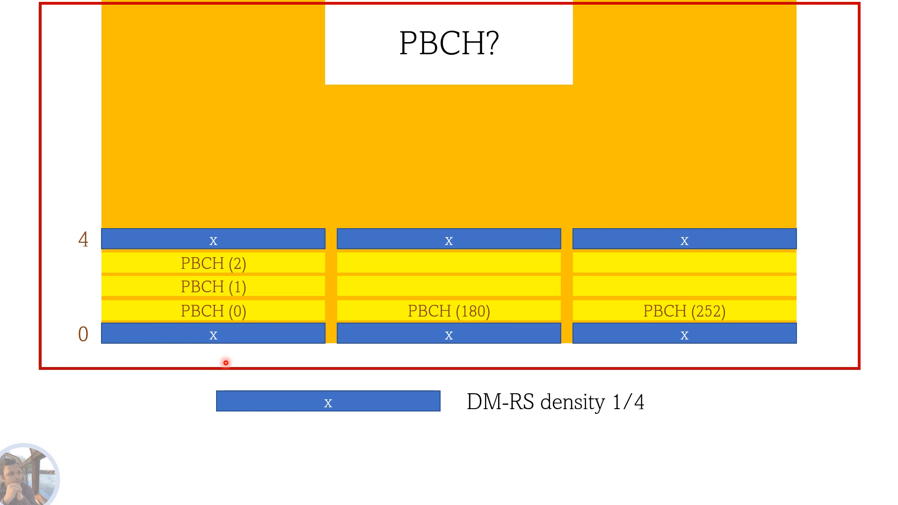
{"action": "mouse_move", "coordinate": [236, 395]}
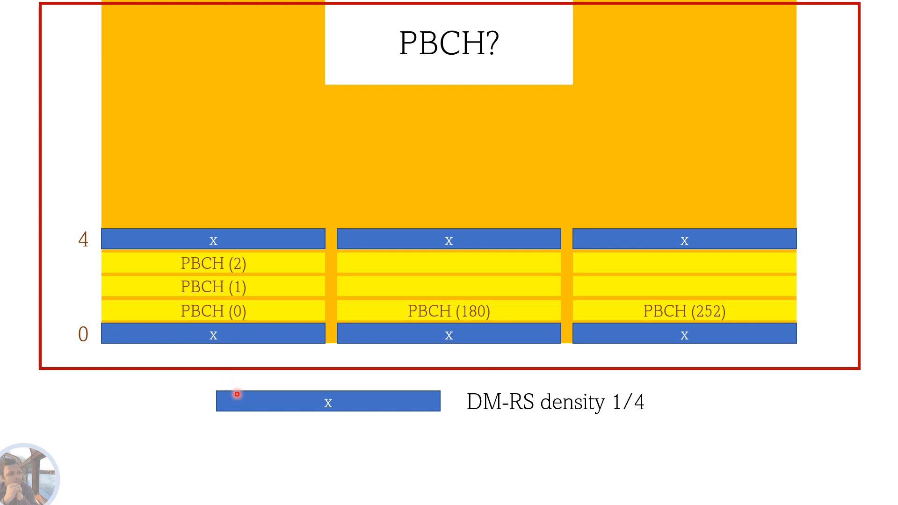